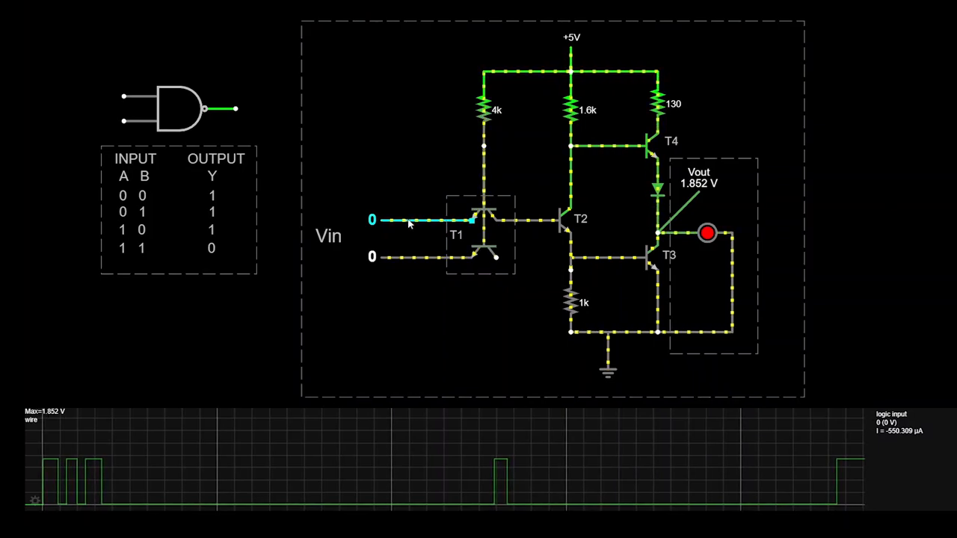
# Step: Toggle logic input A to 1, then switch the inputs back so Vout reads 0 V
pyautogui.click(372, 257)
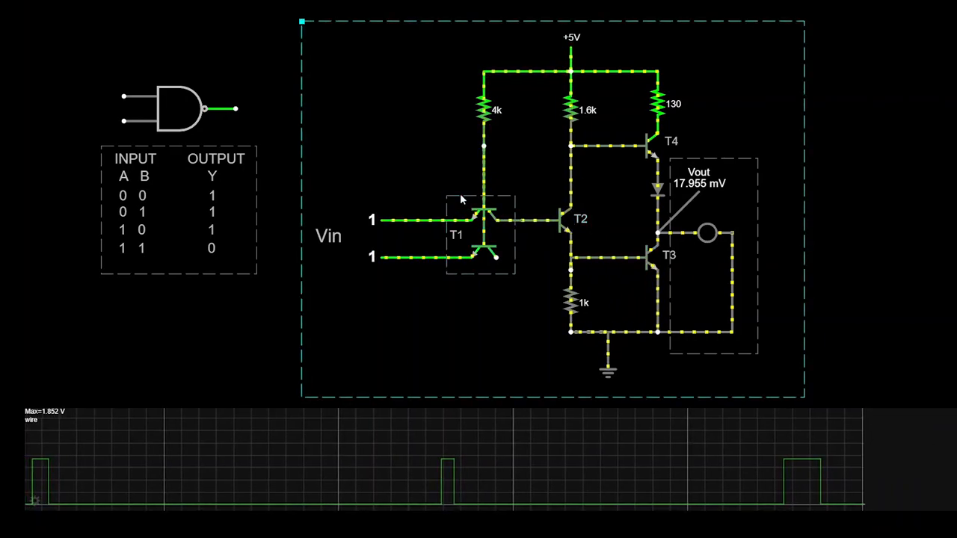
pyautogui.click(372, 220)
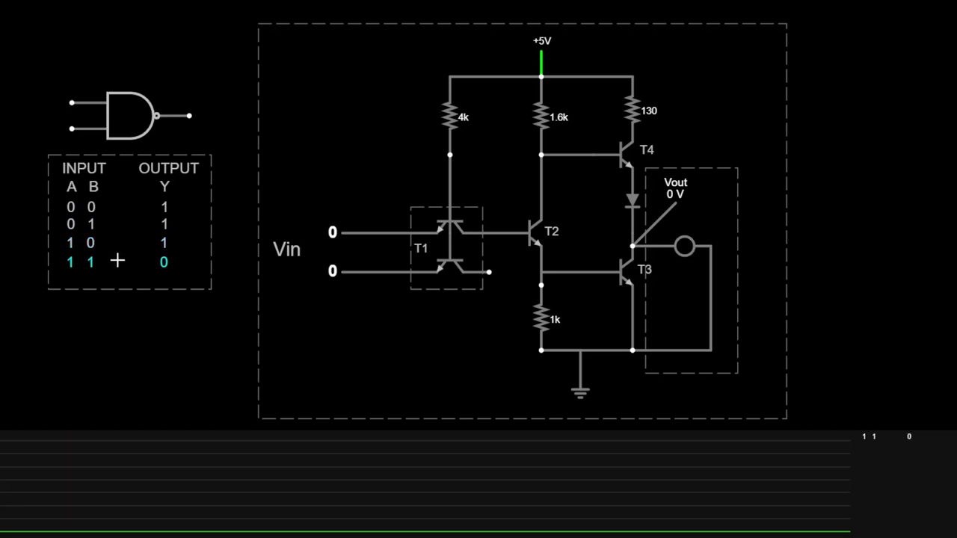
pyautogui.click(121, 120)
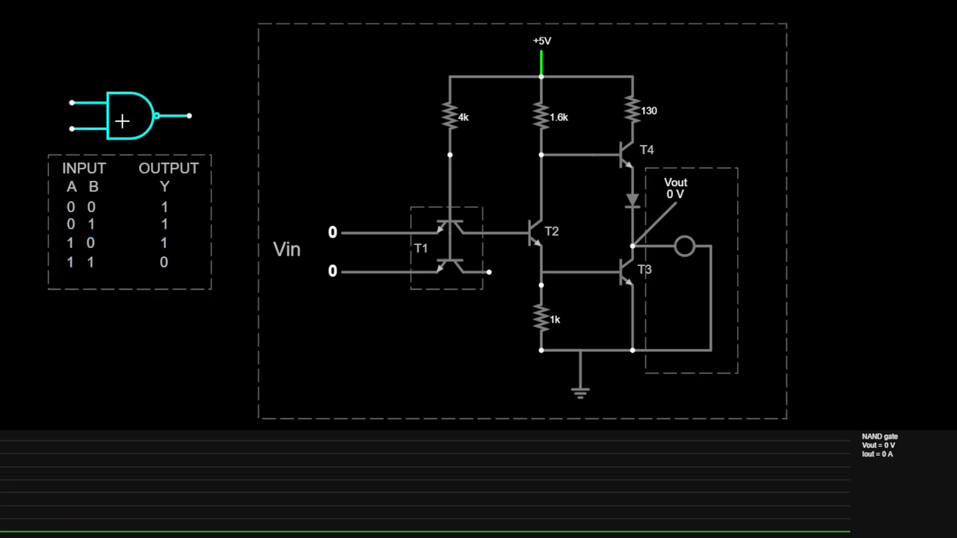
pyautogui.click(632, 236)
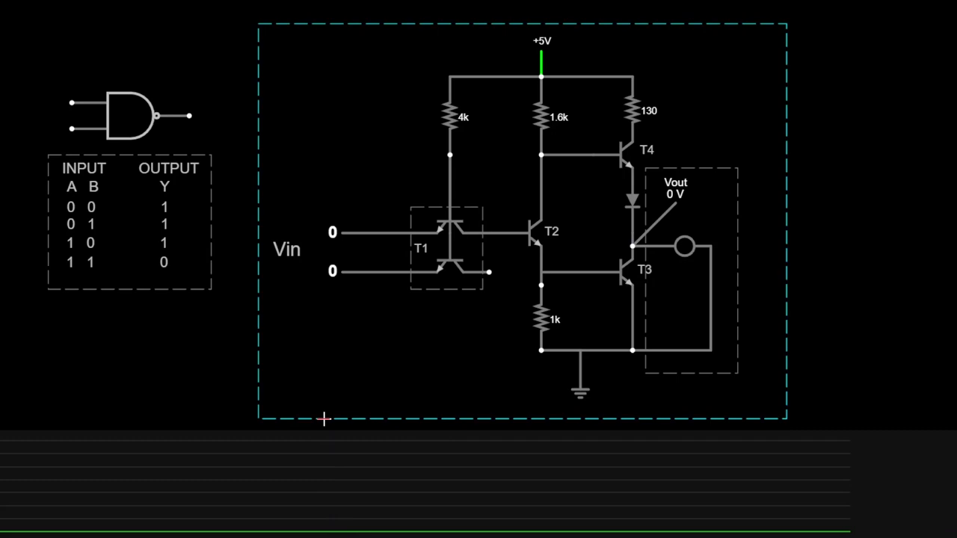
pyautogui.moveTo(435, 300)
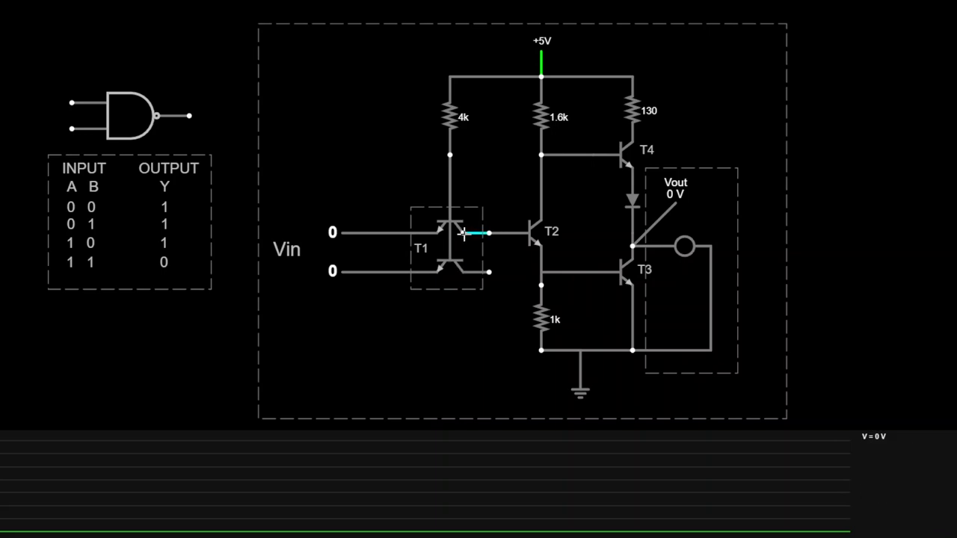
pyautogui.click(538, 232)
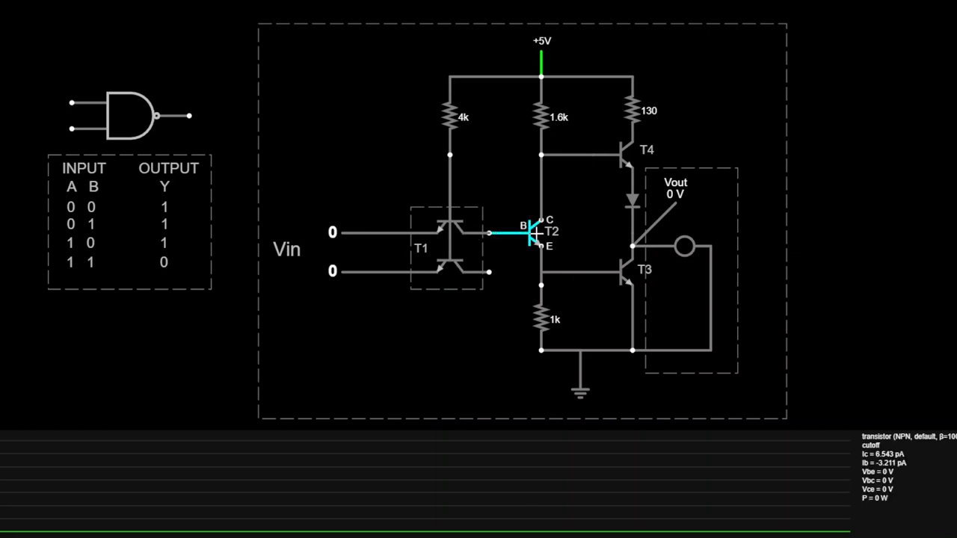
pyautogui.moveTo(540, 256)
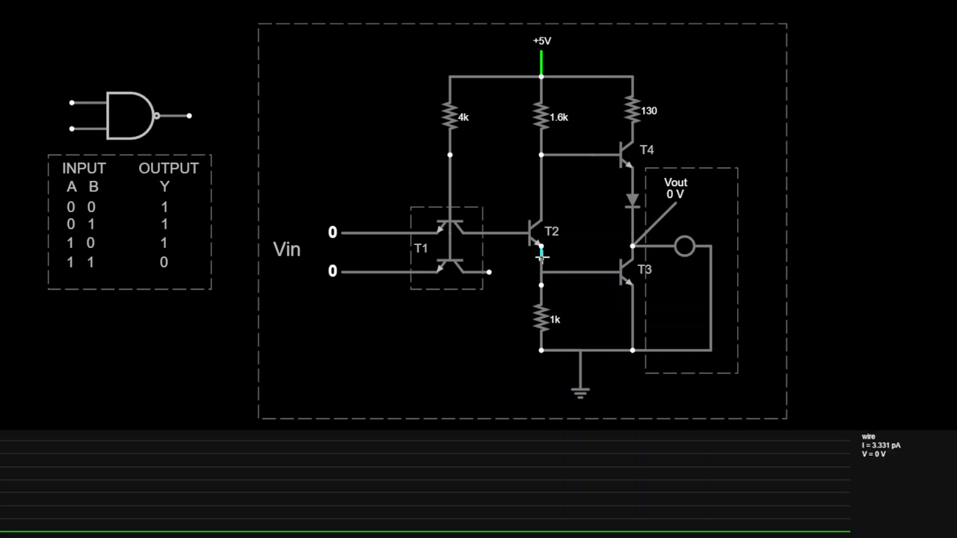
pyautogui.click(620, 277)
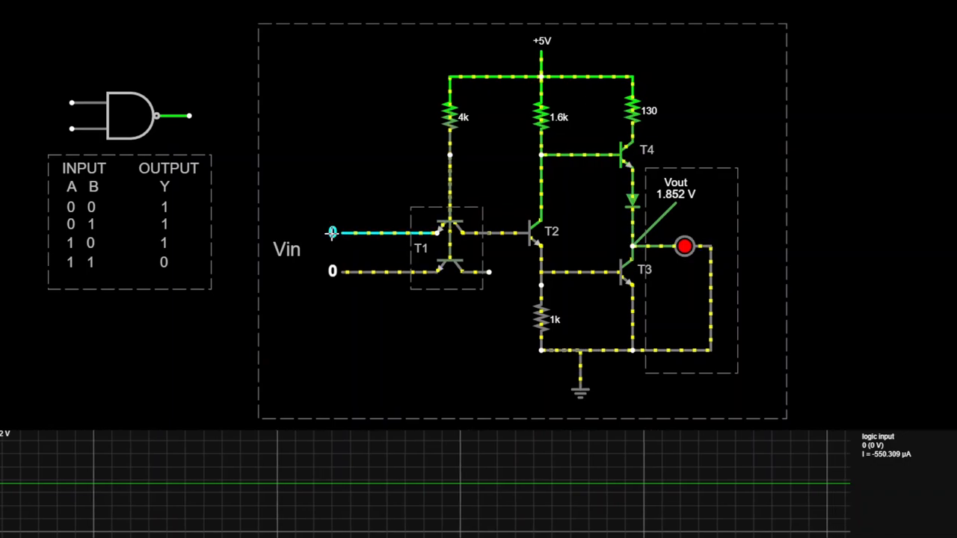
# Step: Click logic input A twice, leaving A=0 with B=1 and Vout at 1.852 V
pyautogui.click(332, 232)
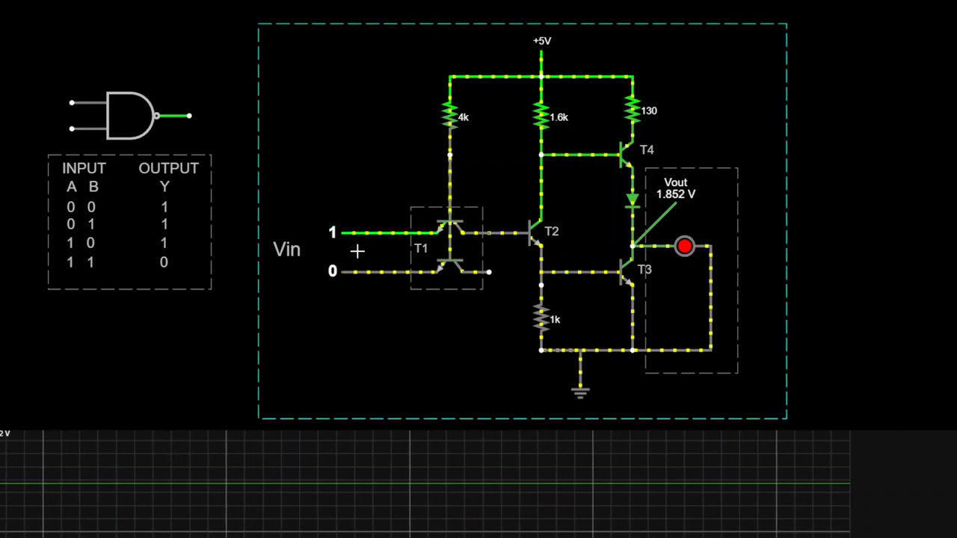
pyautogui.click(332, 232)
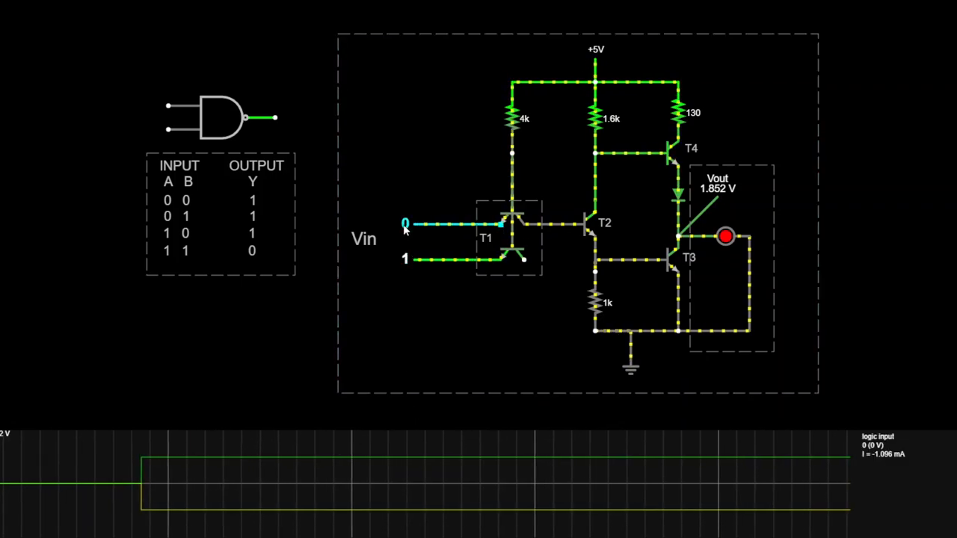
# Step: Switch input A to 1 so both inputs are high and Vout drops to 17.955 mV
pyautogui.click(405, 223)
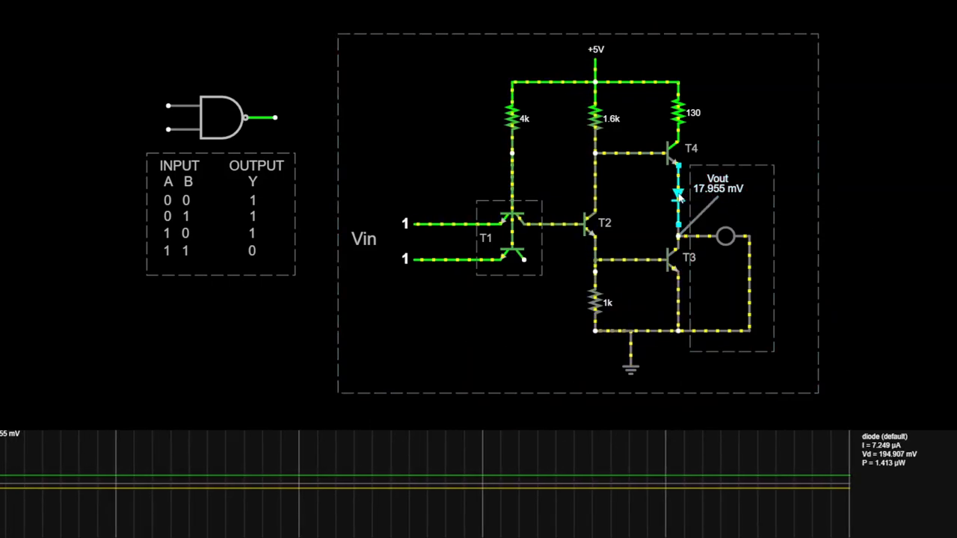
# Step: Drag the diode below T4 to the empty area on the right, out of the circuit
pyautogui.moveTo(676, 191); pyautogui.dragTo(832, 191)
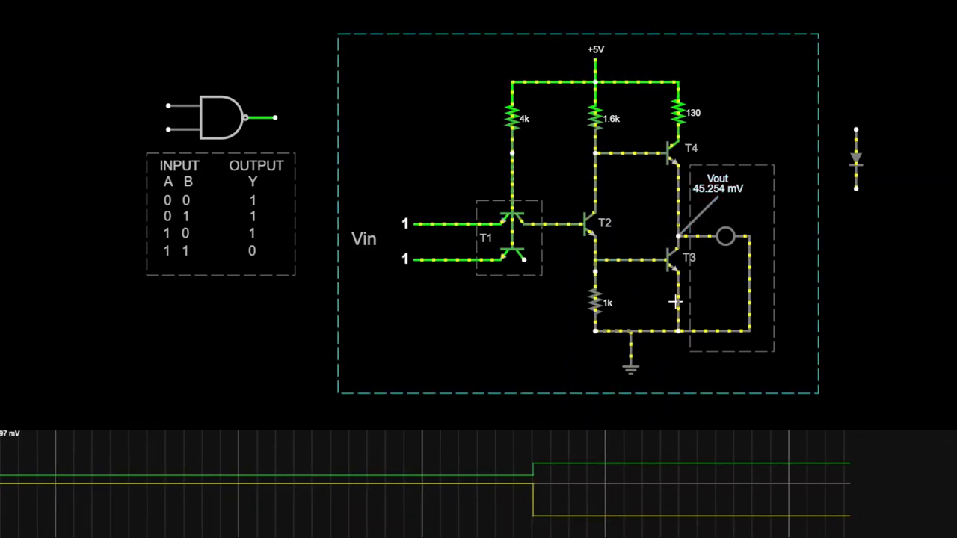
pyautogui.moveTo(665, 153)
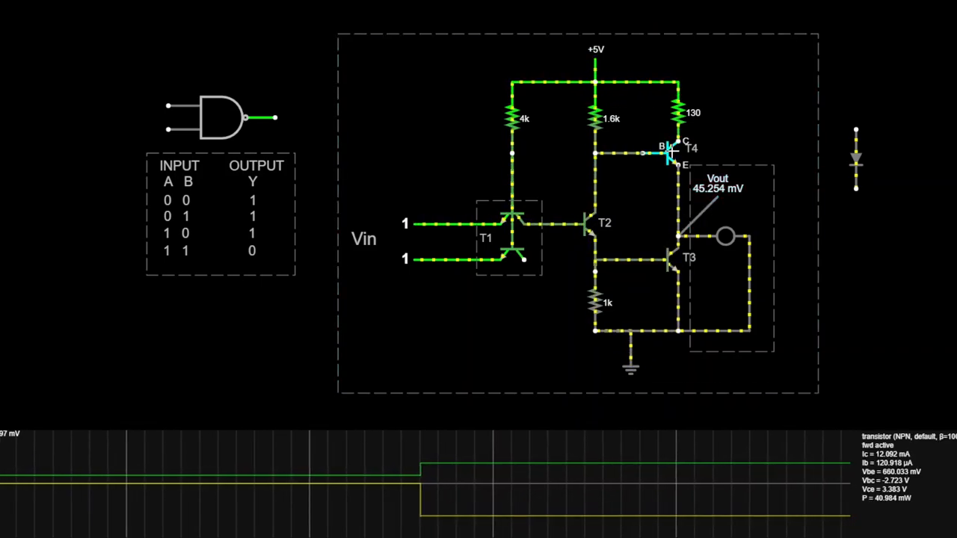